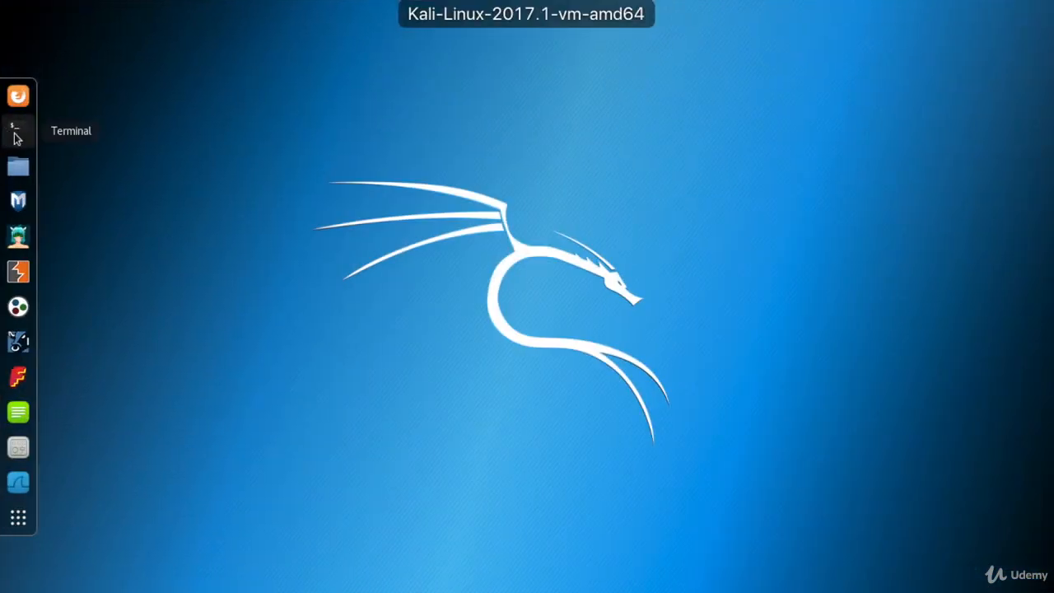
Run ifconfig in a new terminal to show eth0 at 172.16.99.222.
left_click(17, 131)
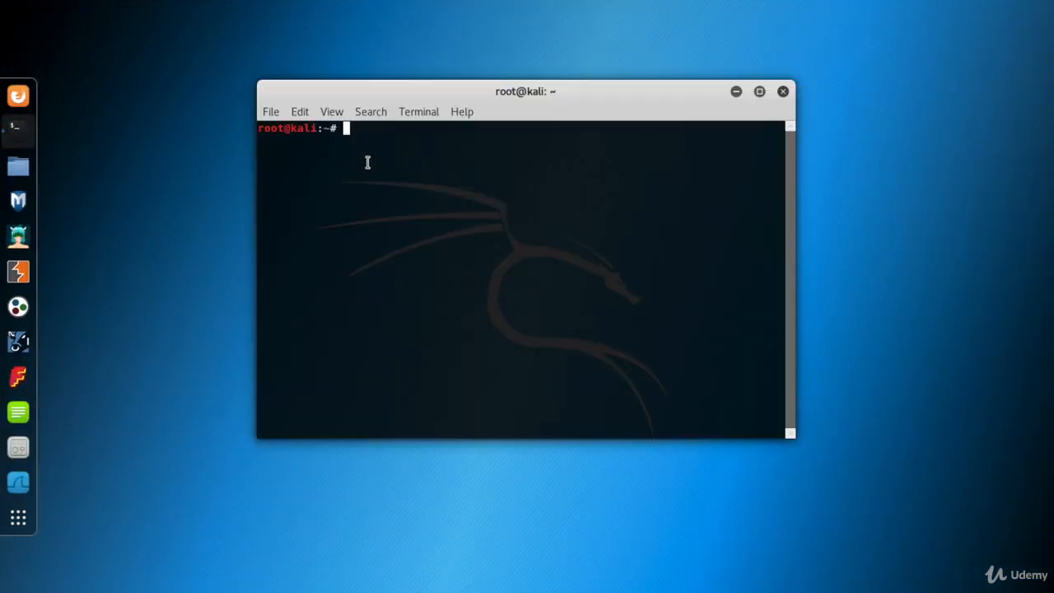
type("ifconfig")
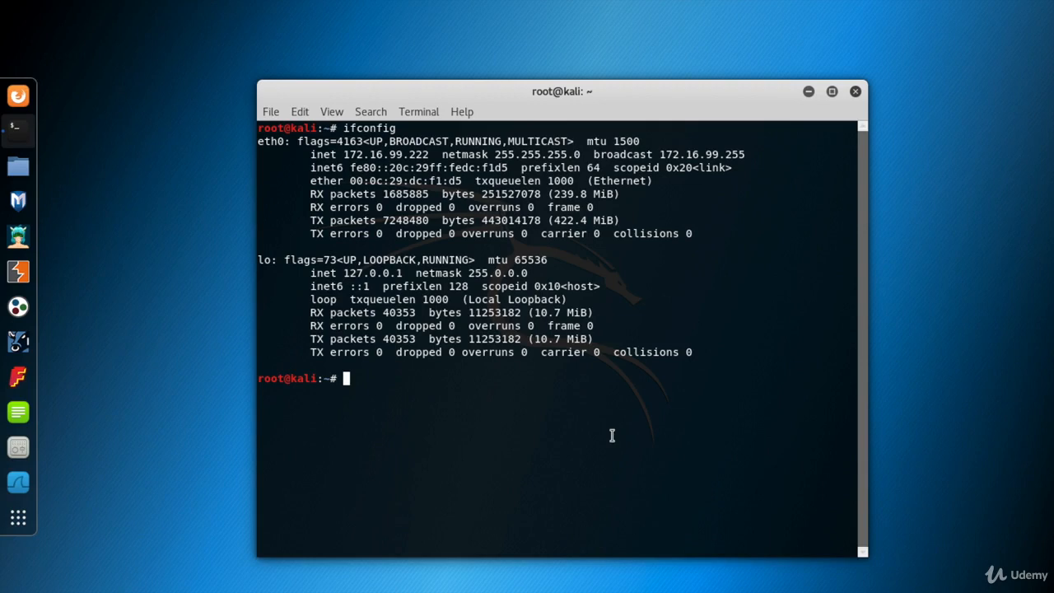
mouse_move(582, 420)
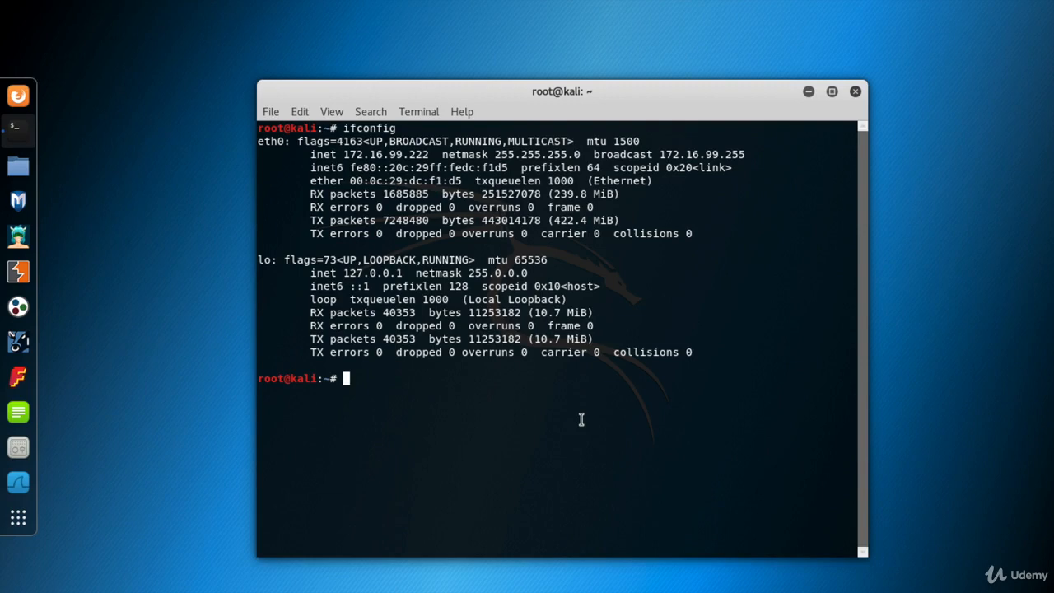
Run nmap -sS 172.16.99.0/24 --top-ports 50 to SYN-scan the subnet.
type("nmap")
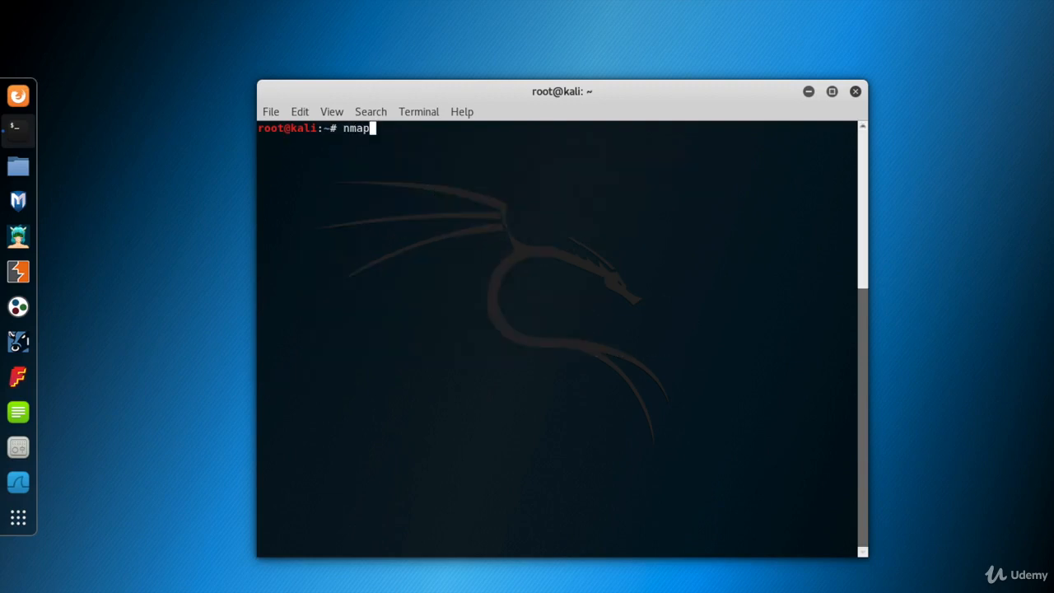
type("-sS")
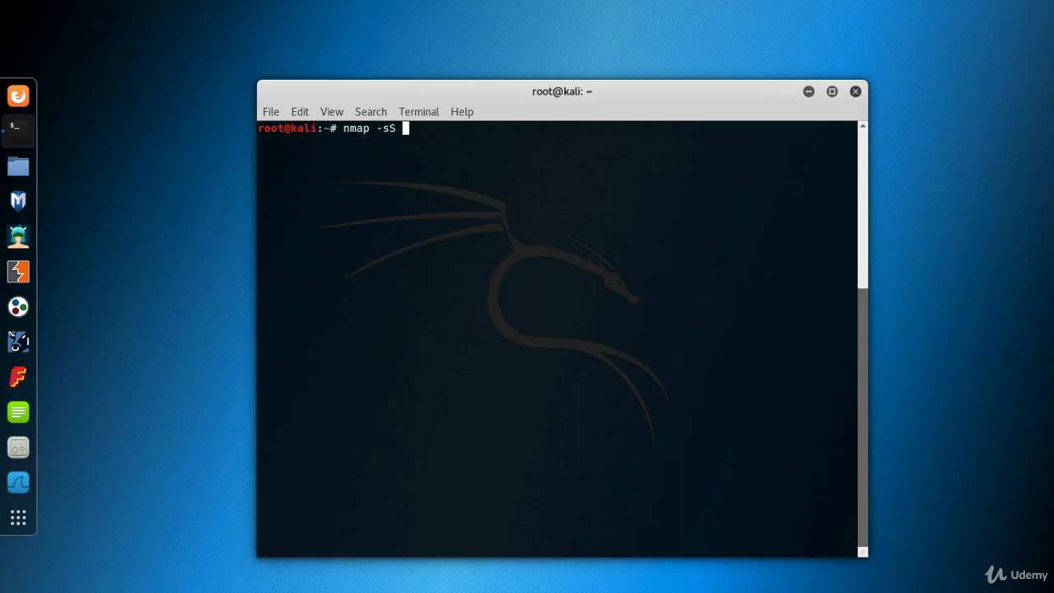
type("172.16.99.")
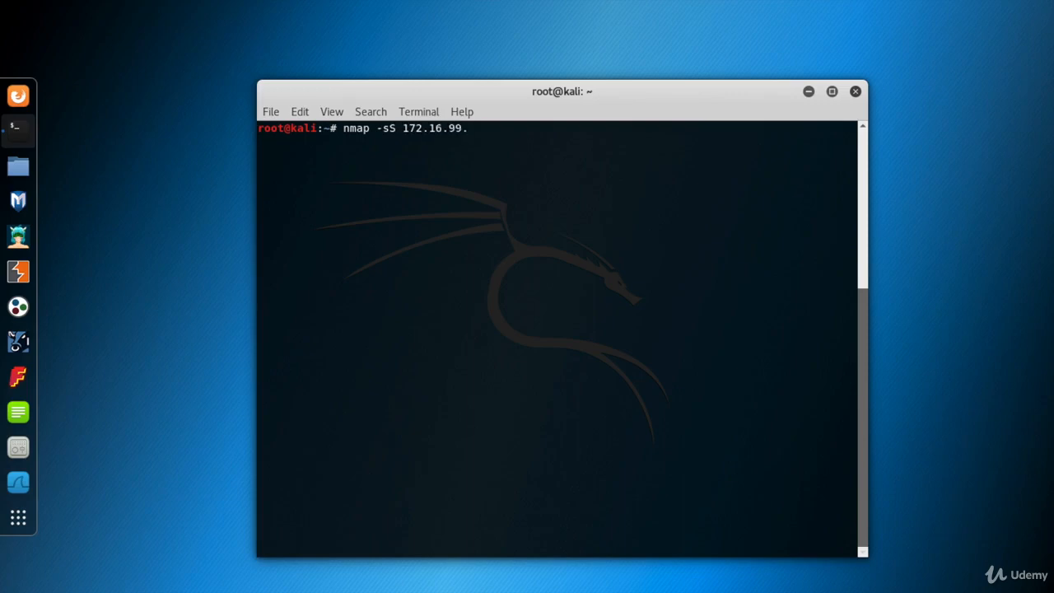
type("0/24")
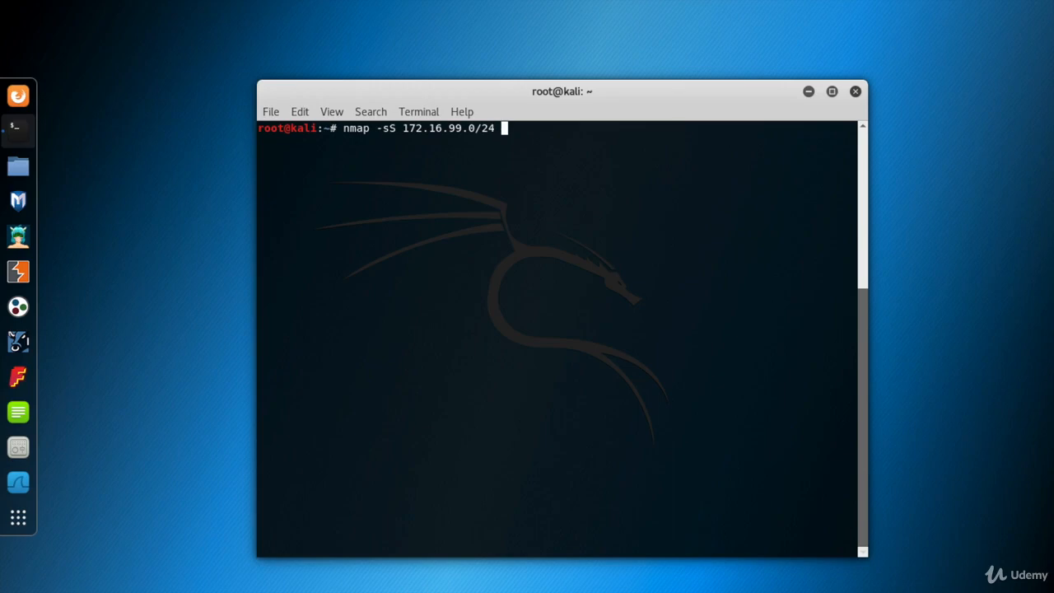
type("--")
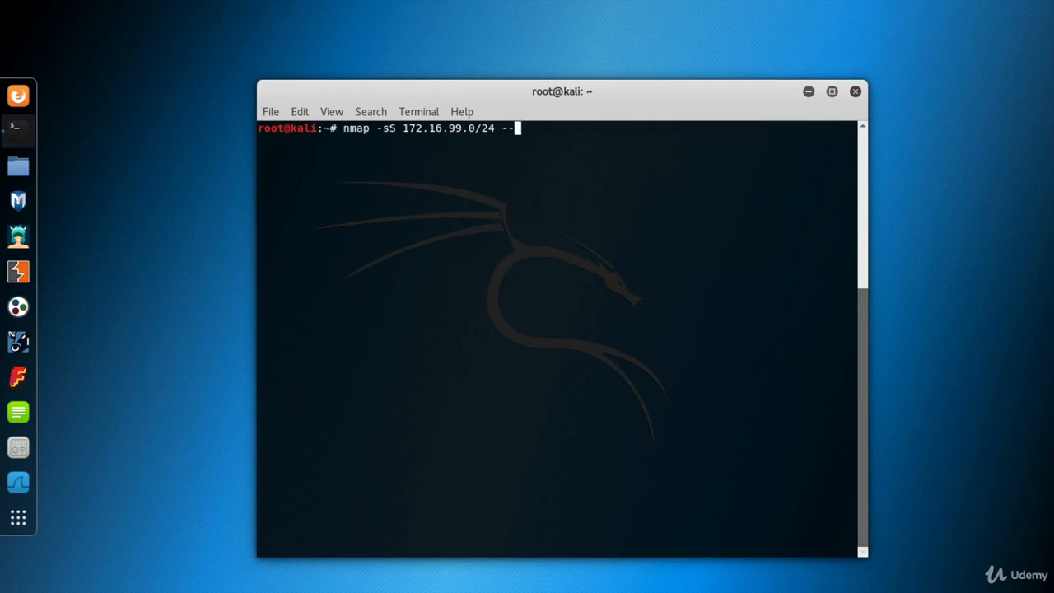
type("top-ports")
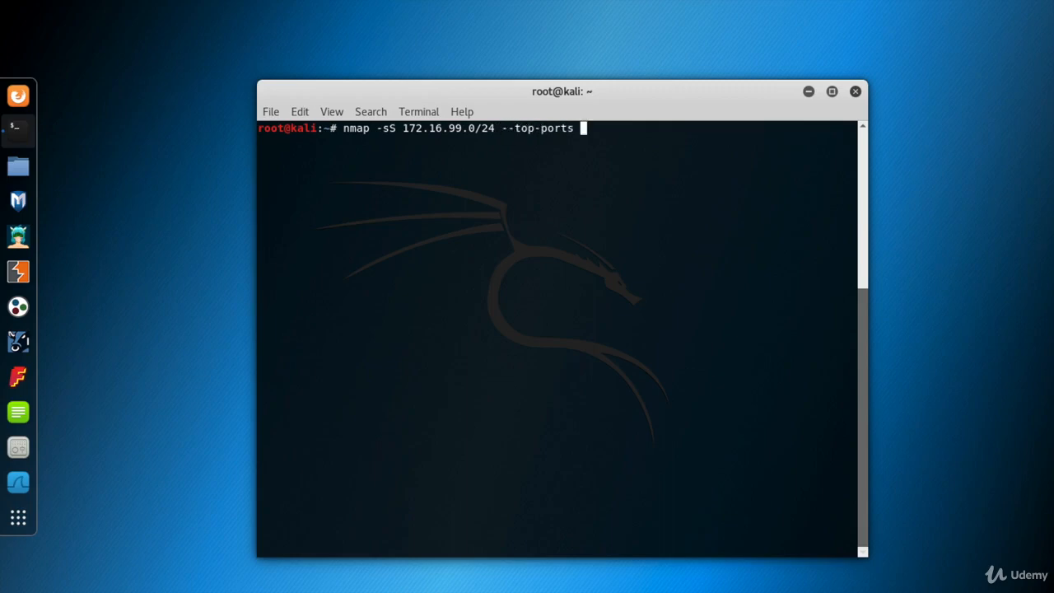
type("50")
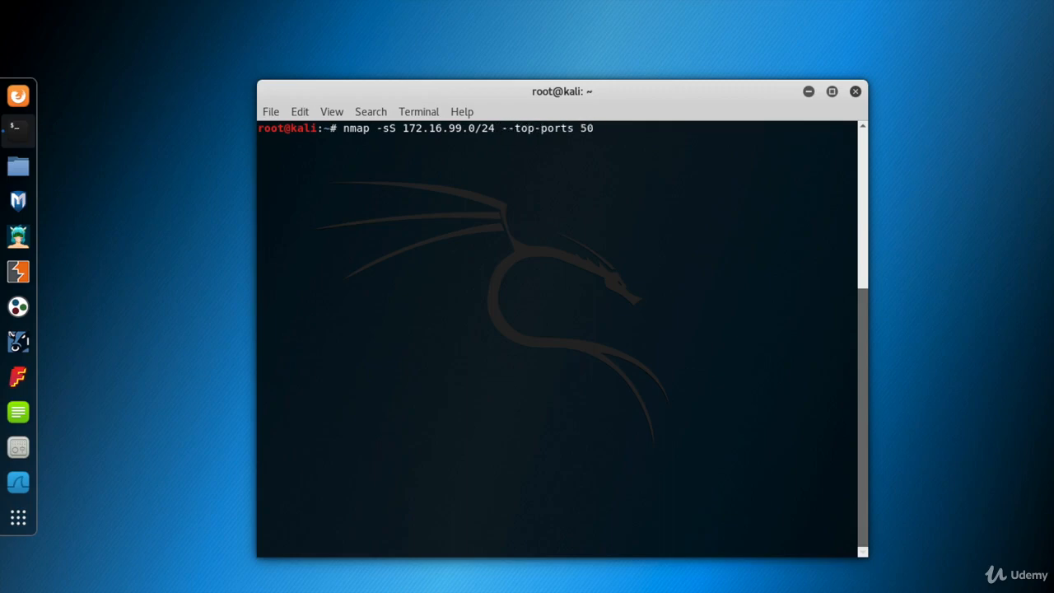
key("Return")
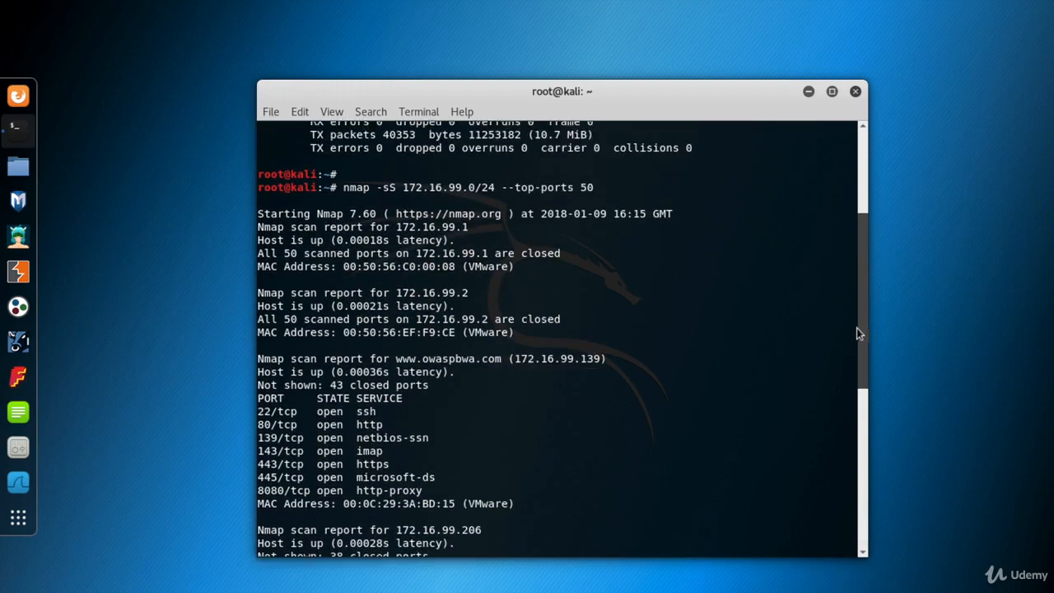
Scroll through the nmap output reviewing each host's open, closed and filtered ports.
scroll("down", 3)
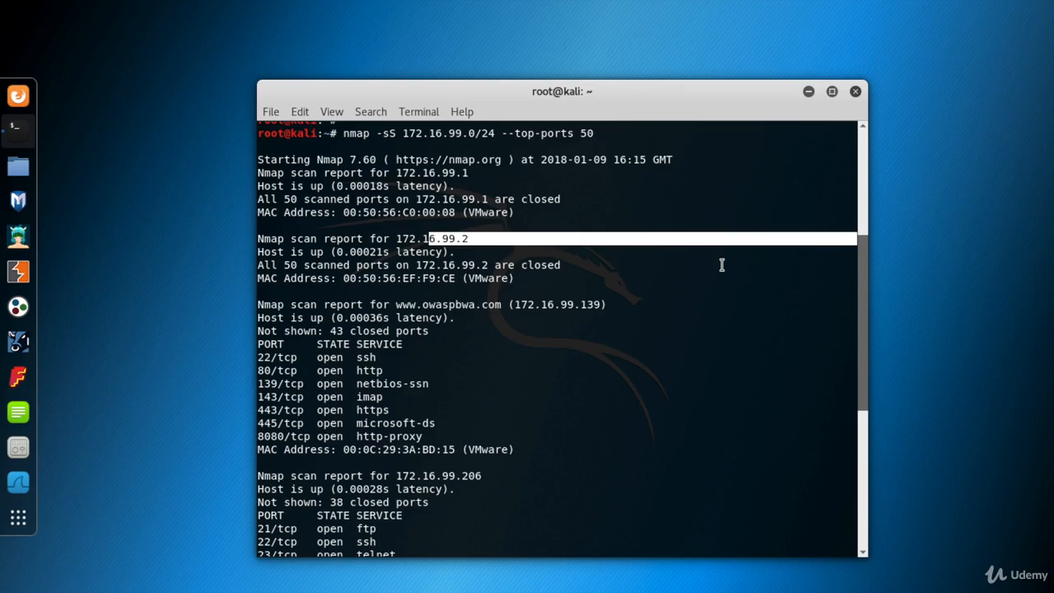
scroll("down", 3)
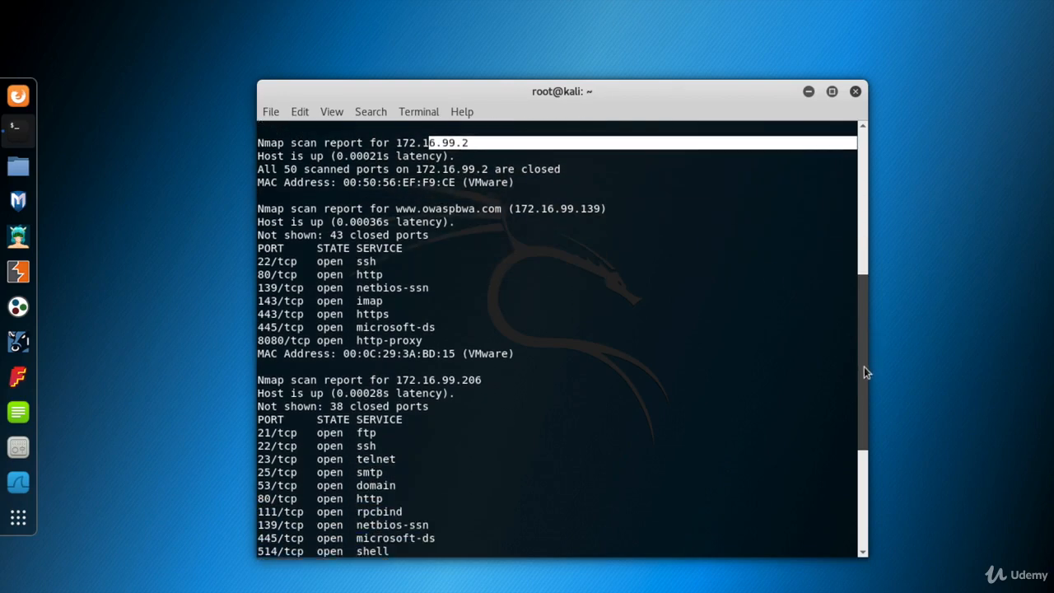
scroll("down", 3)
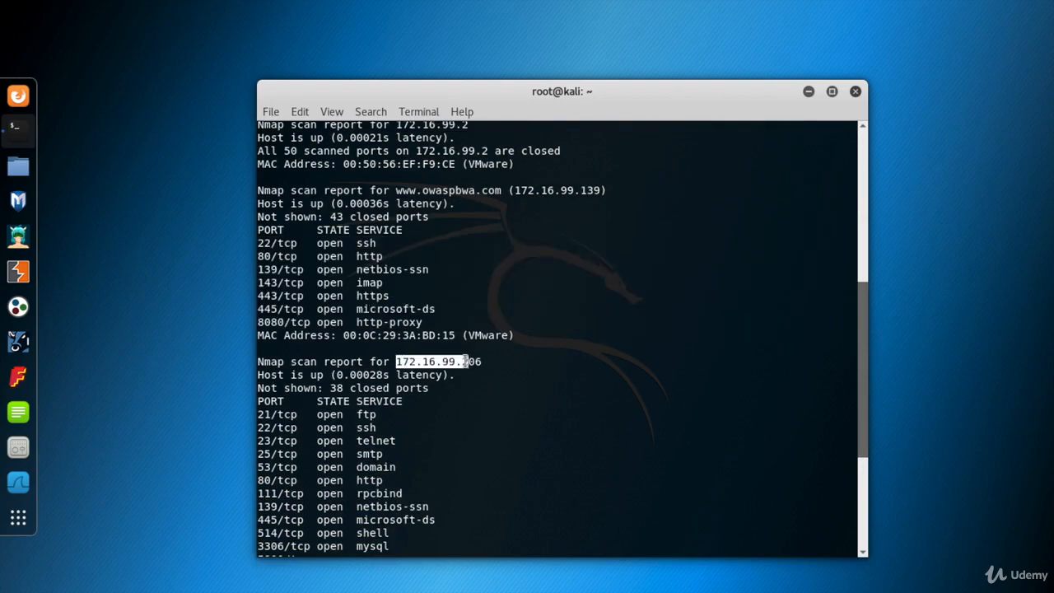
scroll("down", 3)
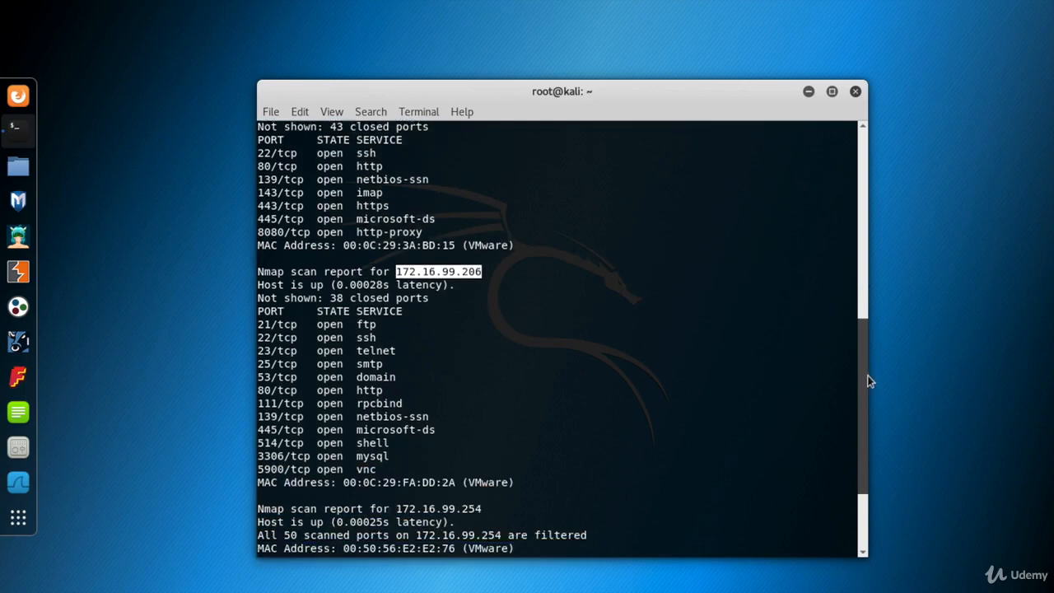
scroll("down", 3)
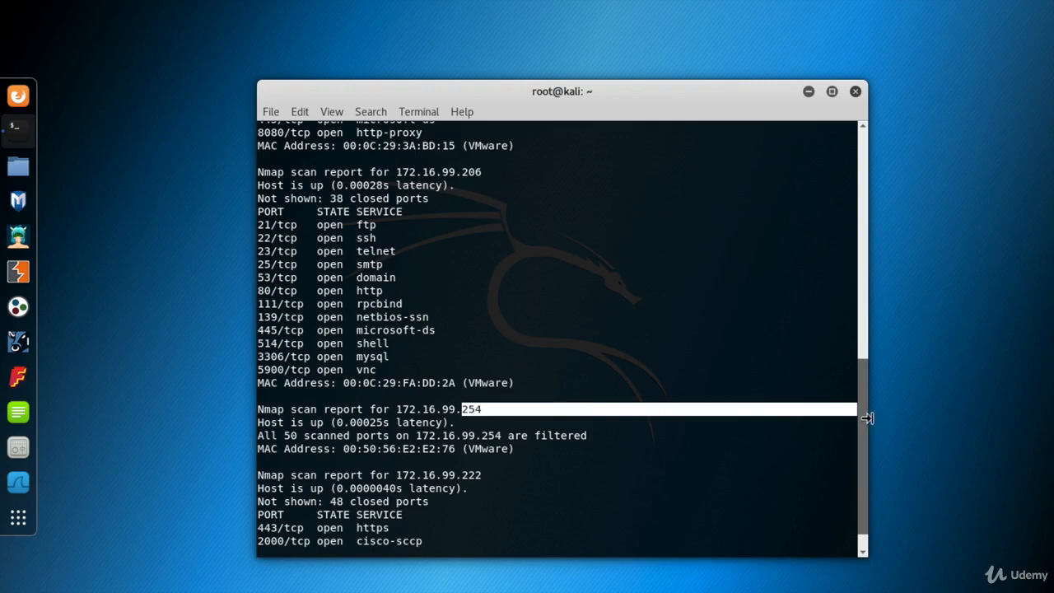
scroll("down", 3)
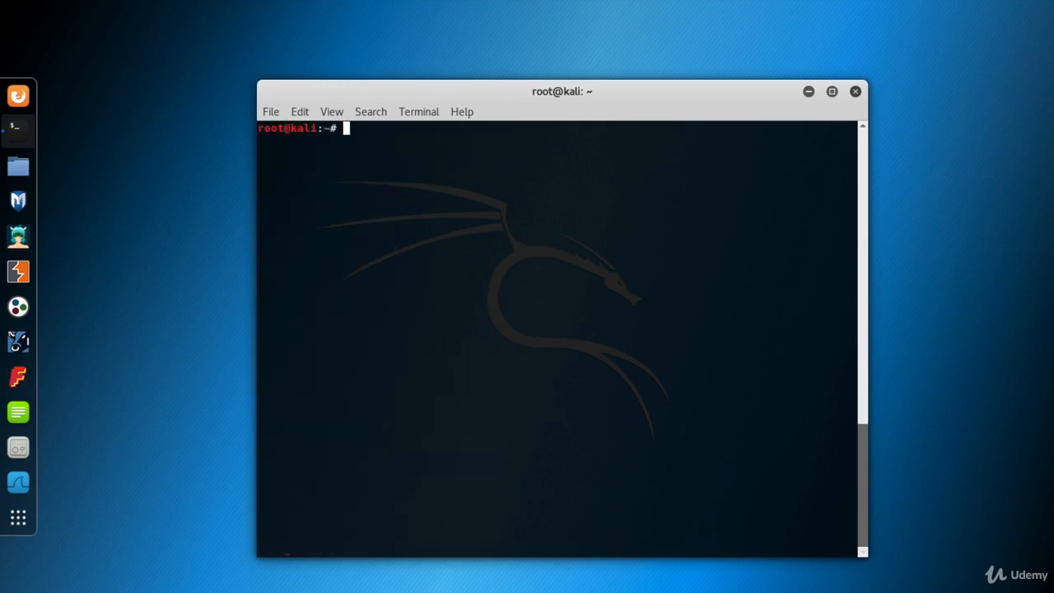
mouse_move(16, 481)
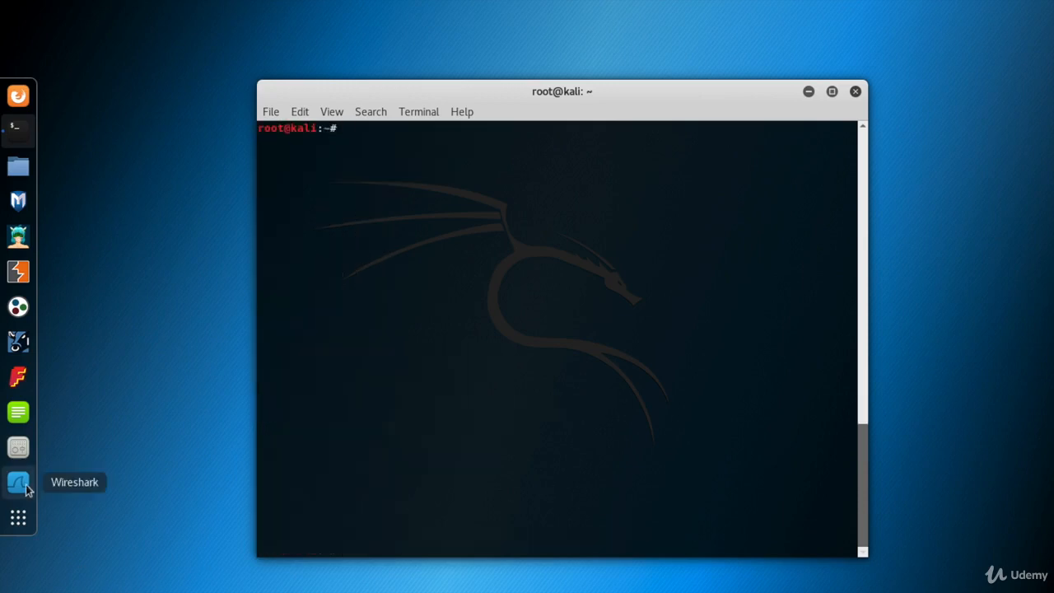
Launch Wireshark, capture on eth0 and filter with ip.addr==172.16.99.139 && tcp.
left_click(17, 480)
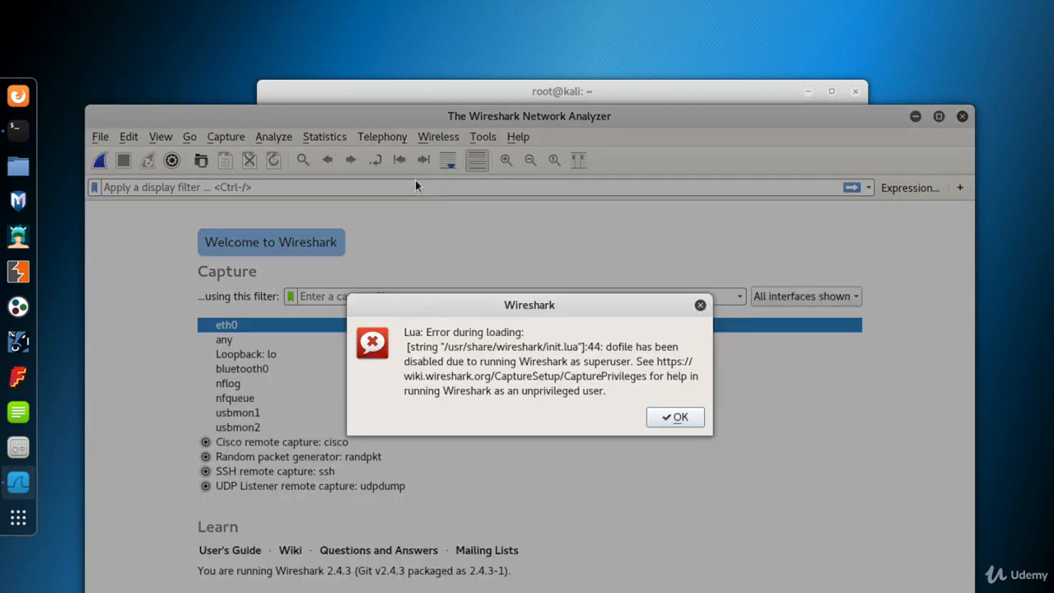
left_click(676, 417)
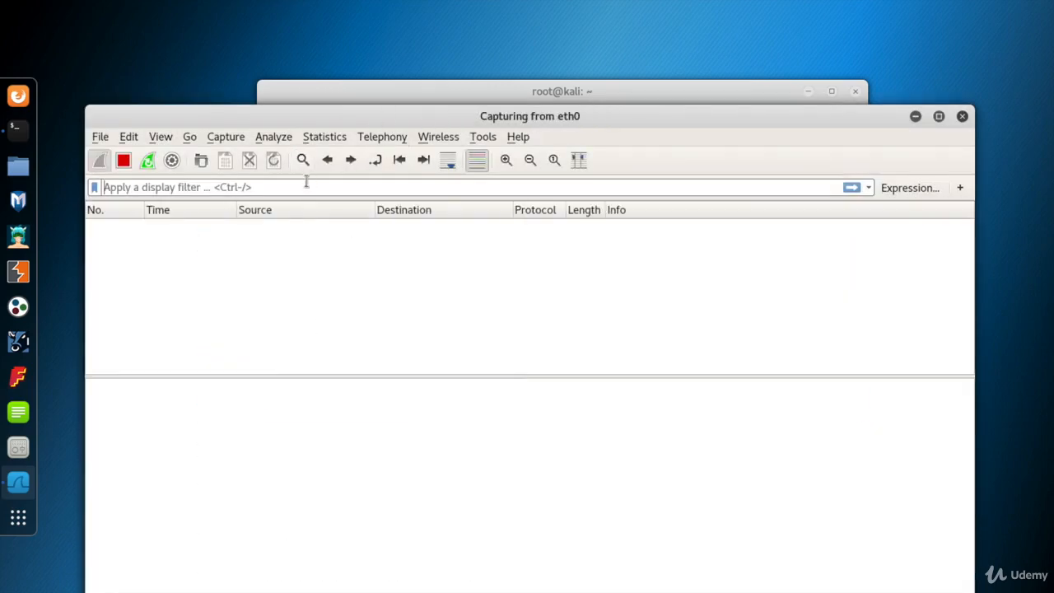
type("ip.add")
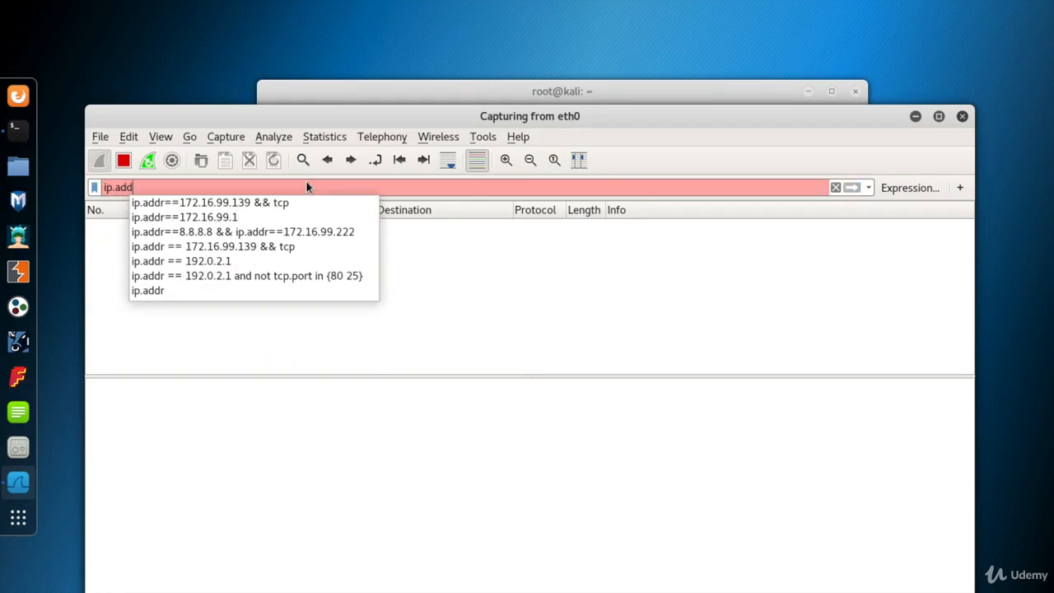
left_click(210, 203)
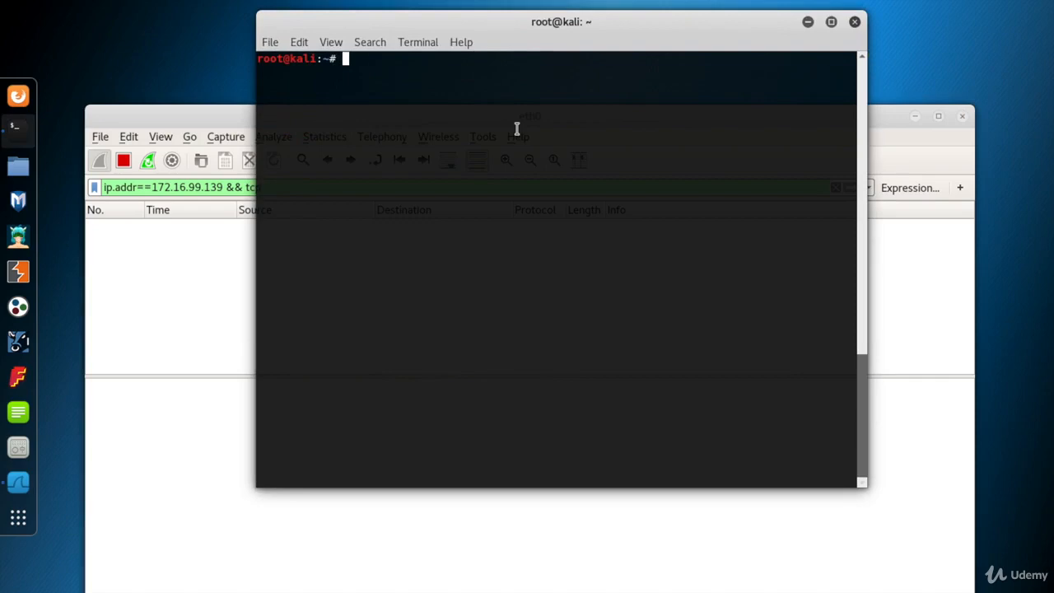
Run nmap -sS 172.16.99.139 -p80, reporting 80/tcp open http.
type("nmap")
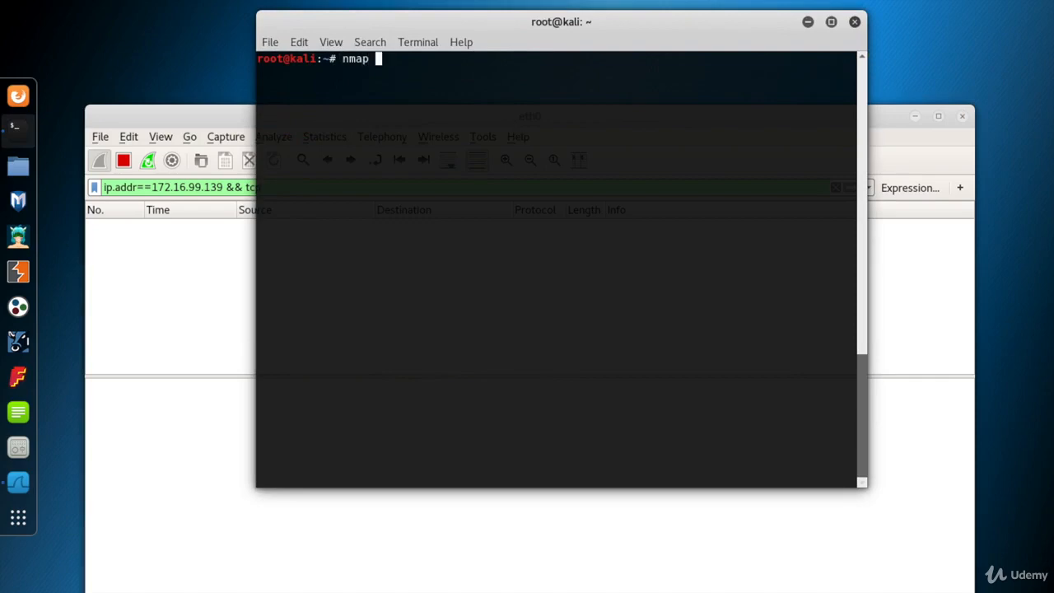
type("-sS 17")
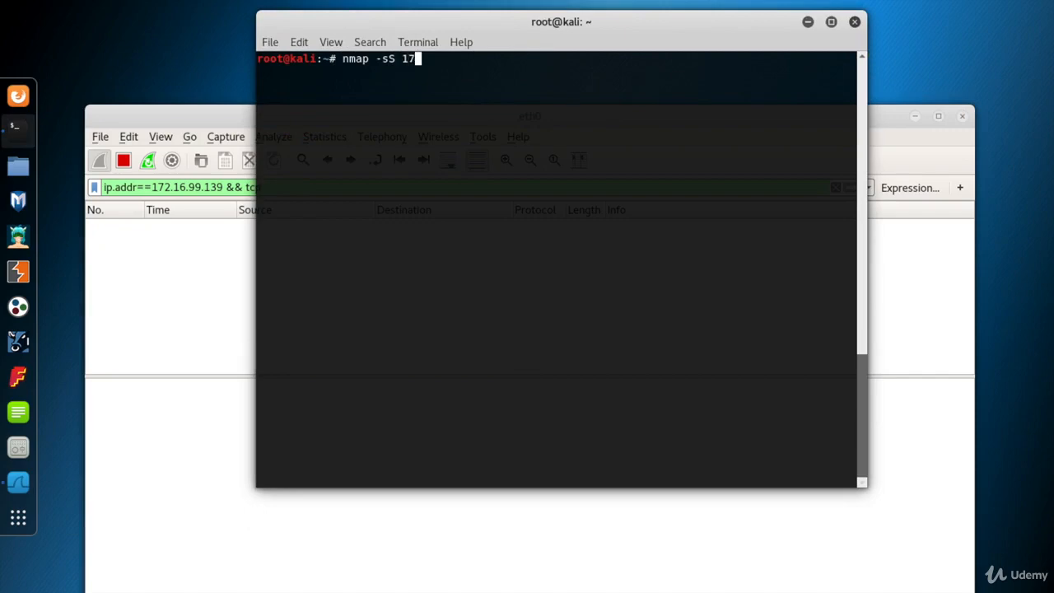
type("2.16.99")
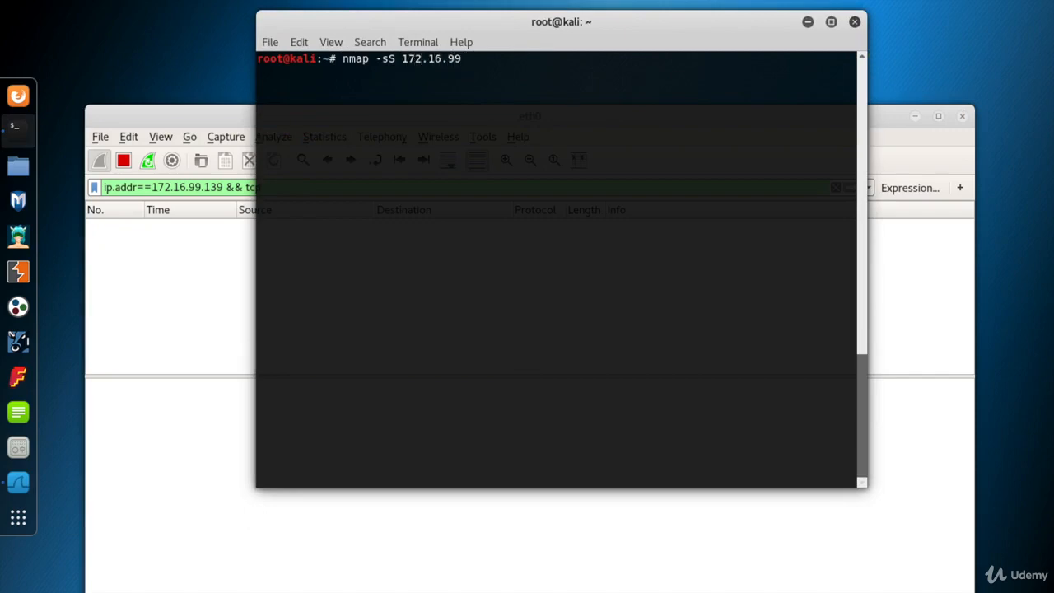
type(".139 -p")
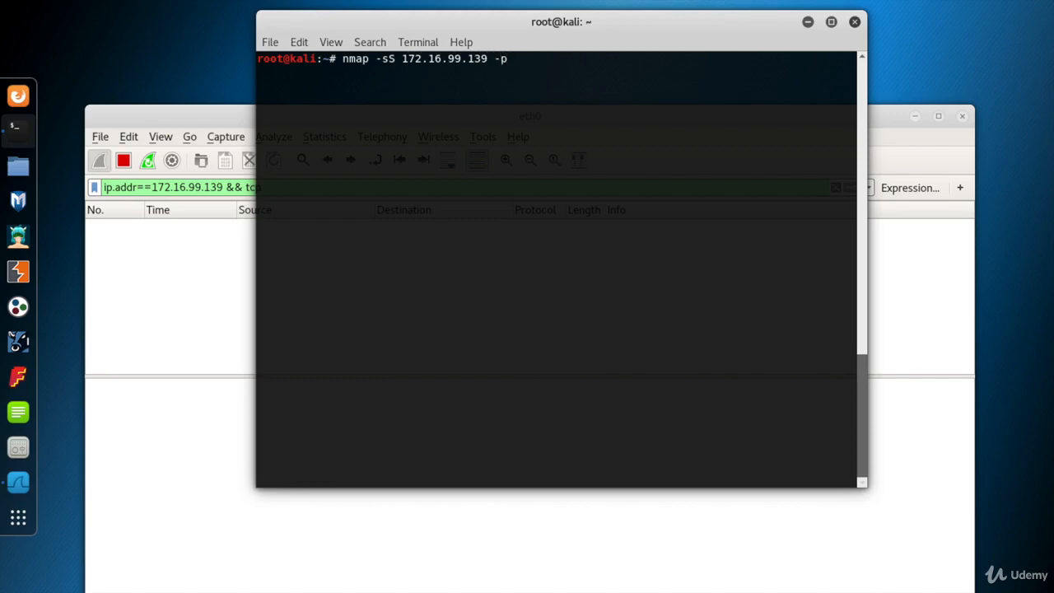
type("80")
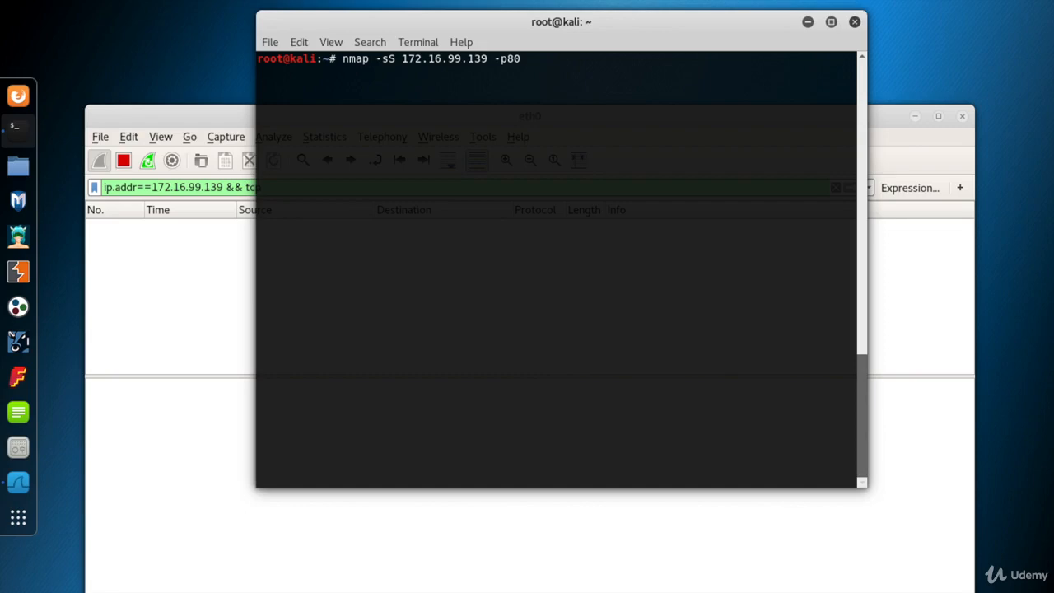
key("Return")
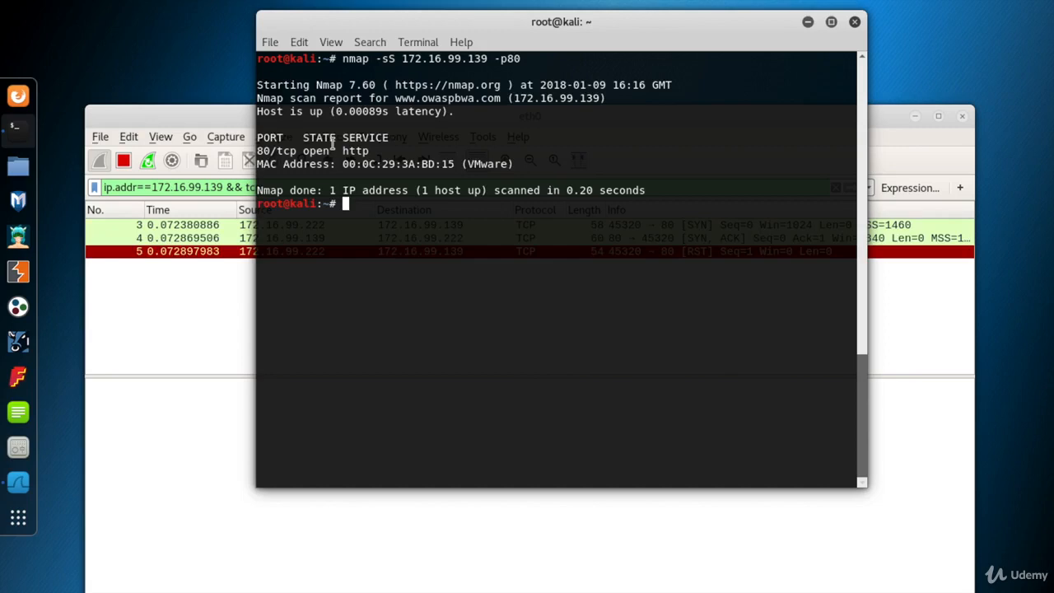
Inspect the SYN packet to port 80 and expand the RST packet's TCP header.
left_click(527, 115)
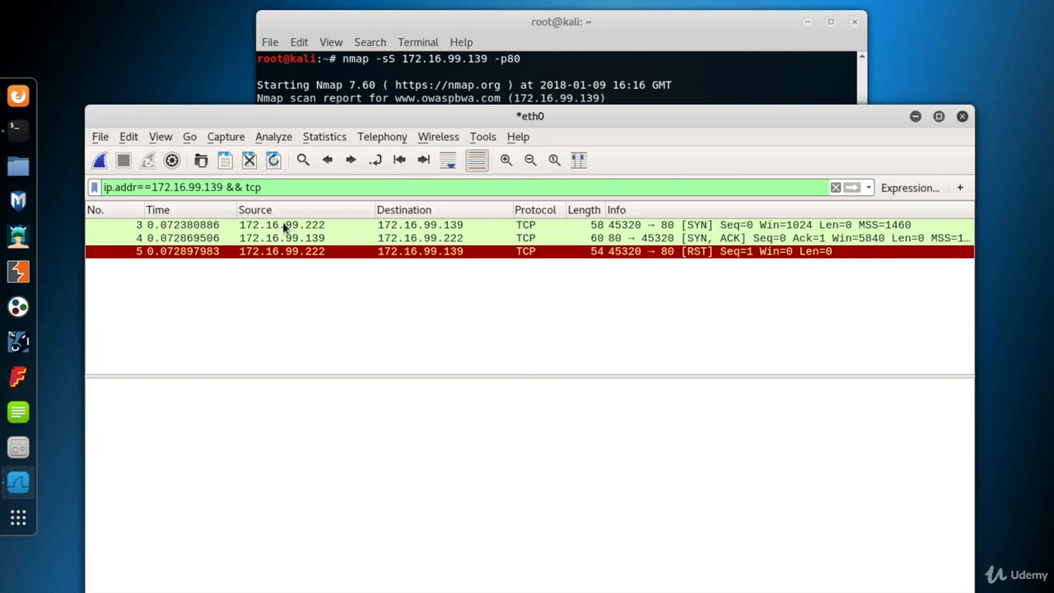
left_click(282, 224)
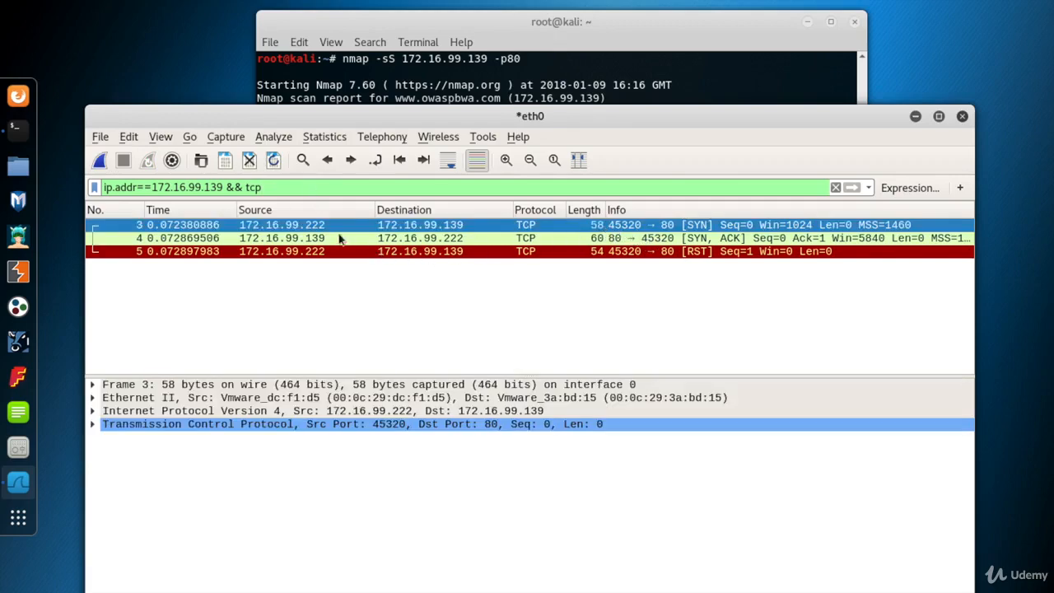
mouse_move(463, 227)
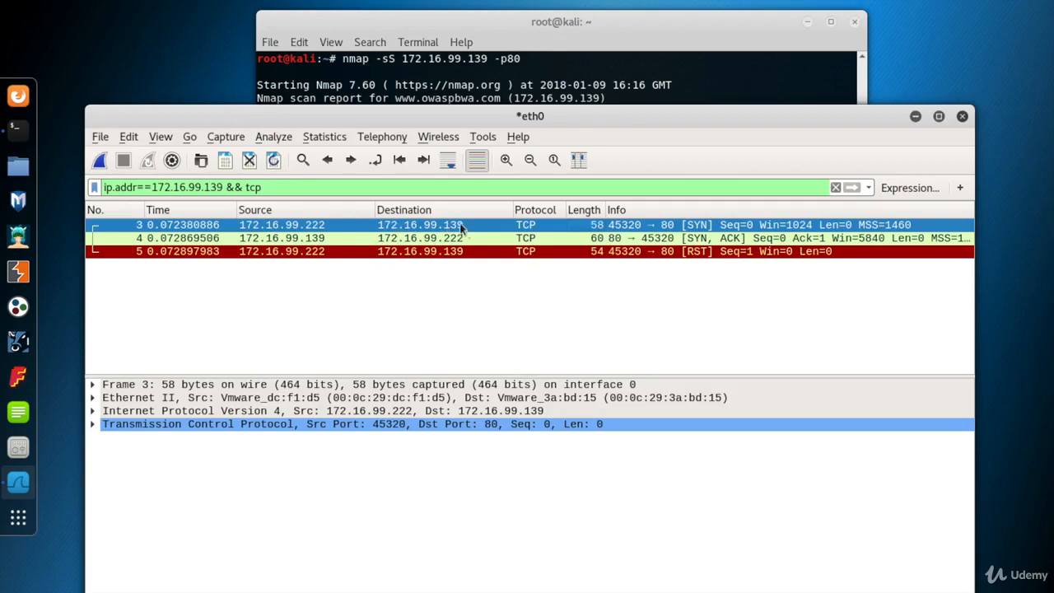
mouse_move(674, 224)
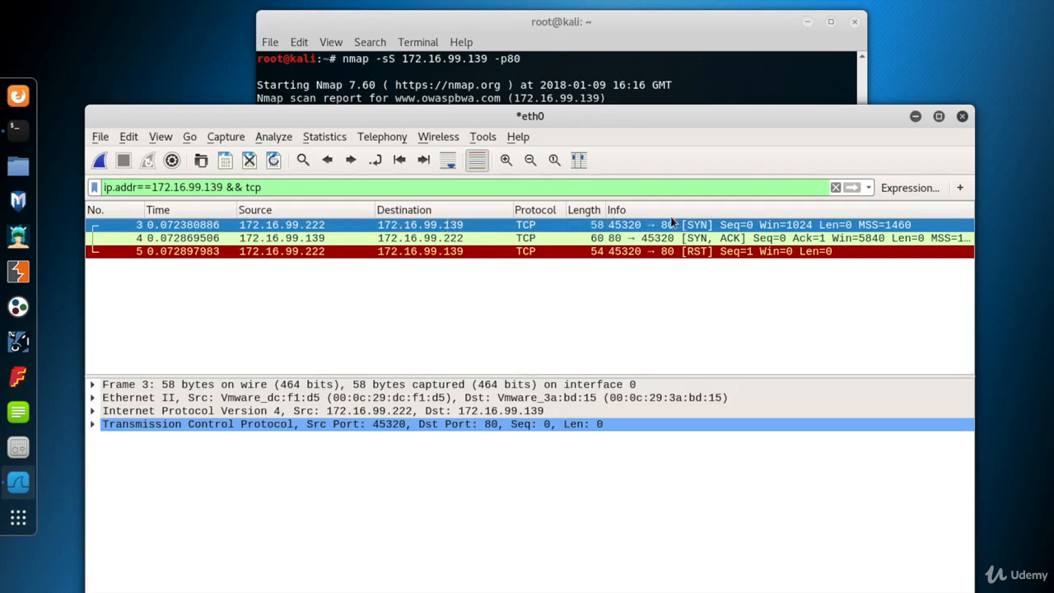
mouse_move(685, 237)
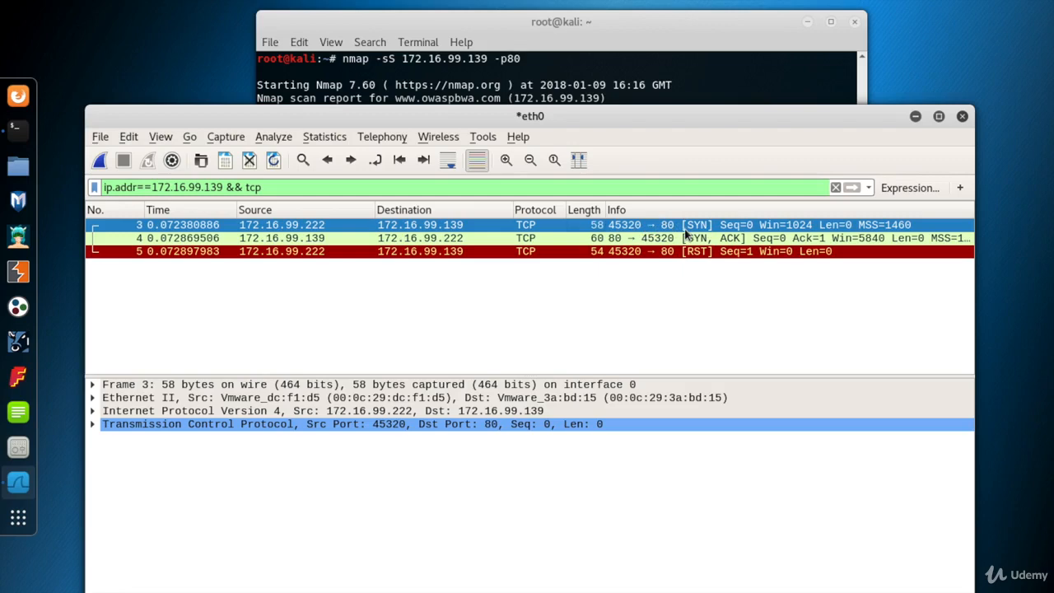
mouse_move(718, 244)
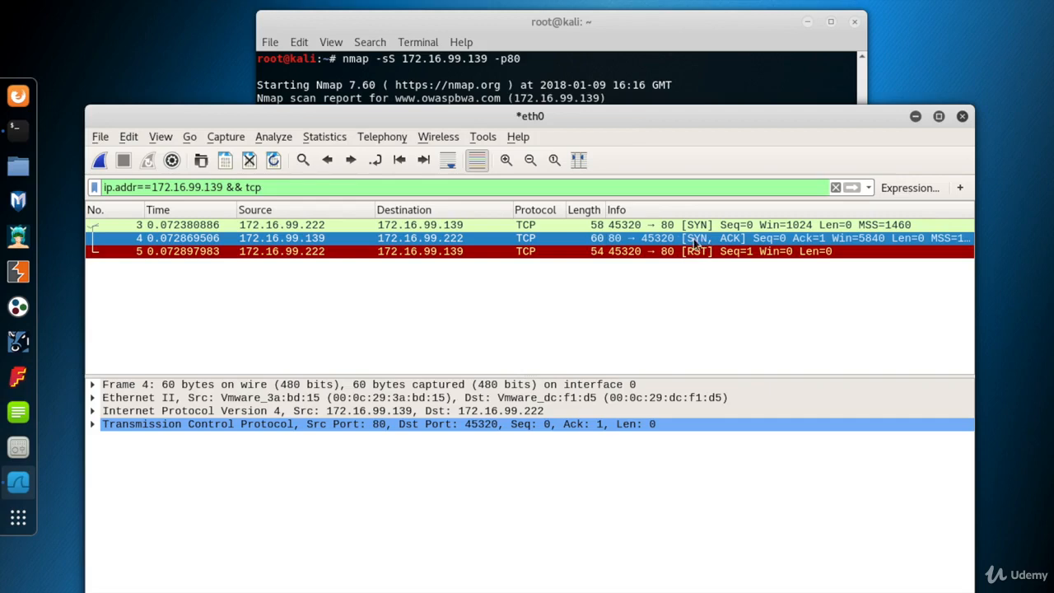
mouse_move(758, 244)
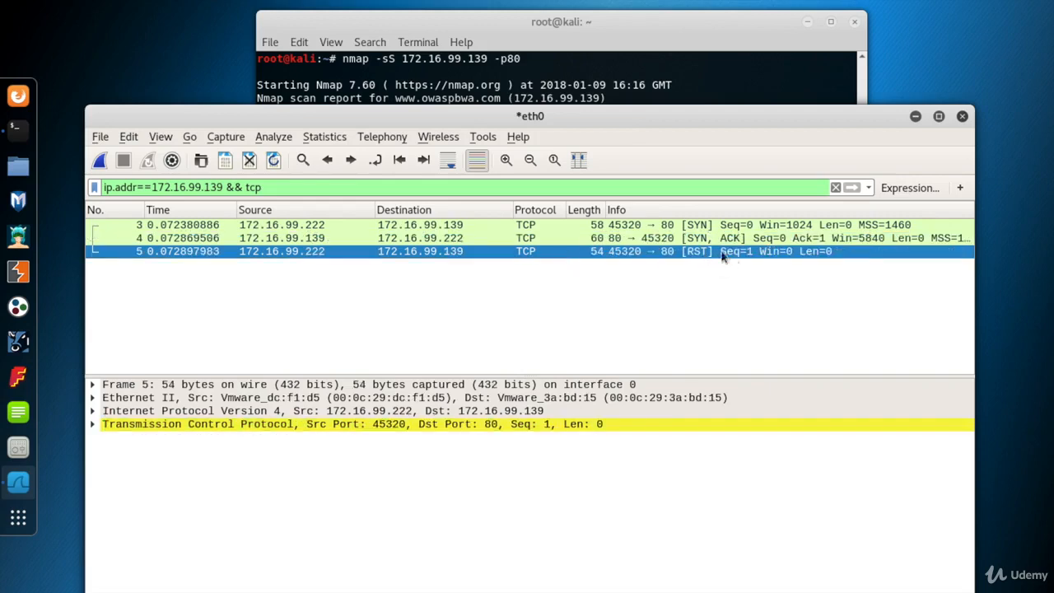
mouse_move(379, 271)
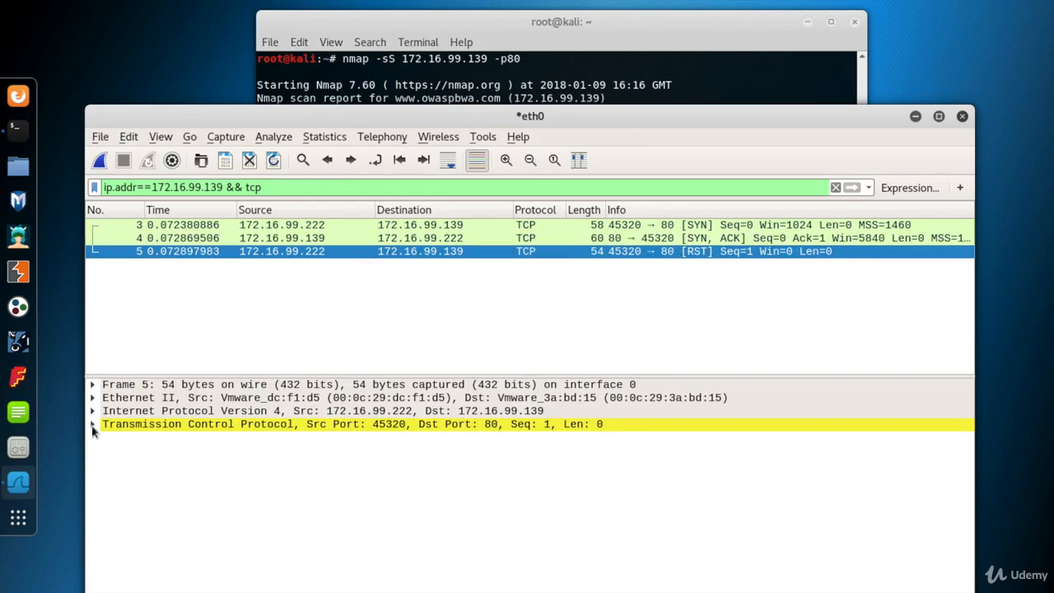
left_click(93, 425)
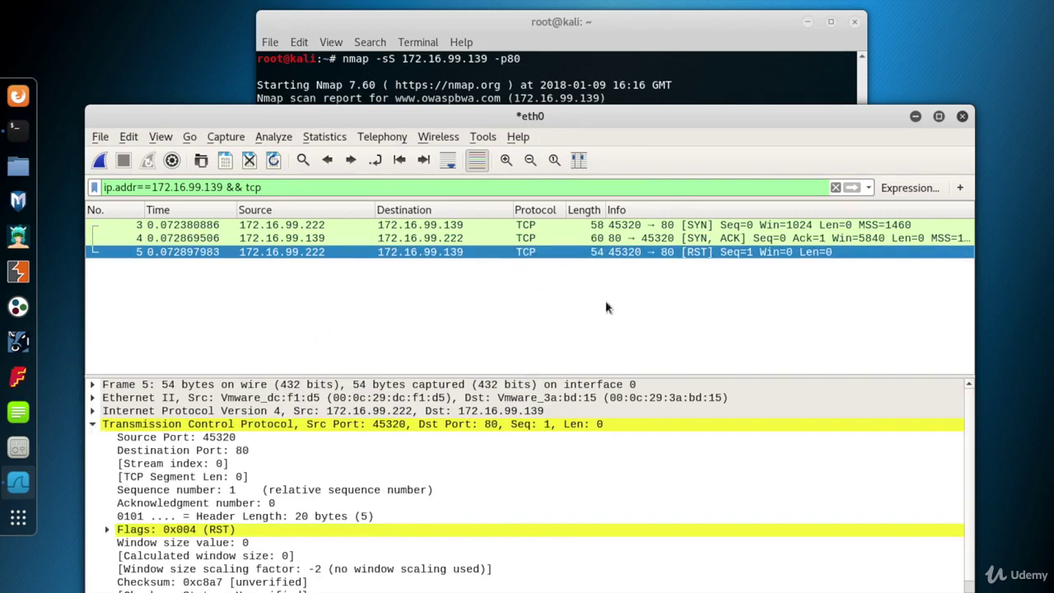
mouse_move(99, 164)
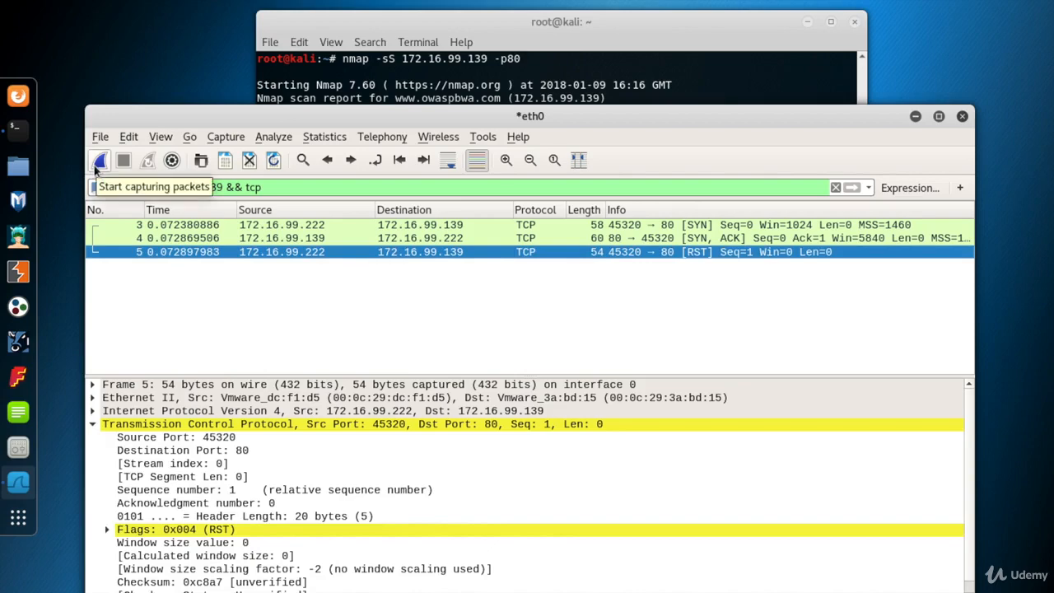
mouse_move(501, 252)
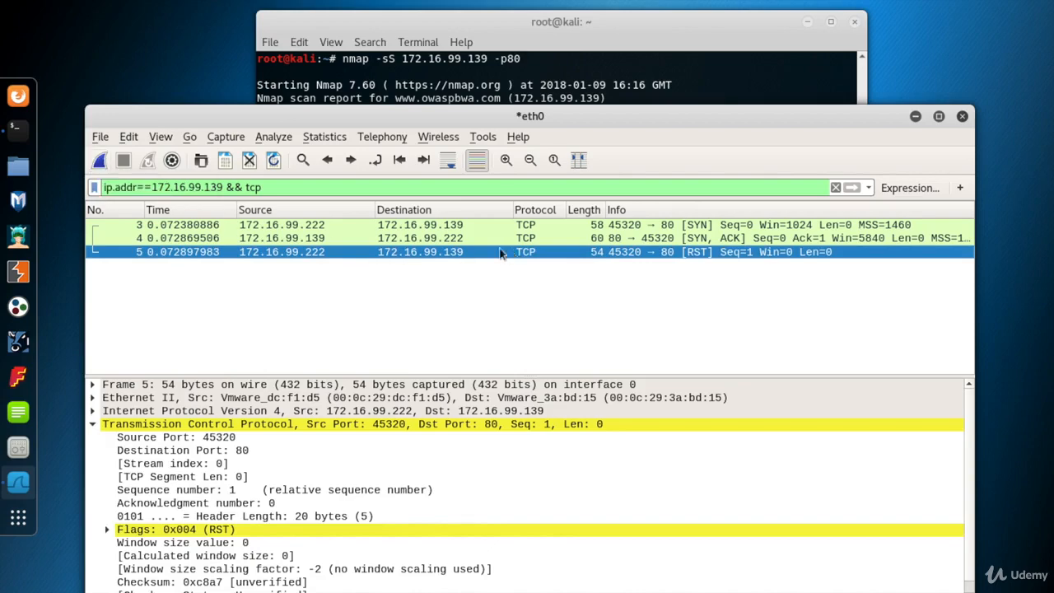
Restart the capture unsaved, run nmap -sS 172.16.99.139 -p81 and inspect the SYN packet.
left_click(99, 160)
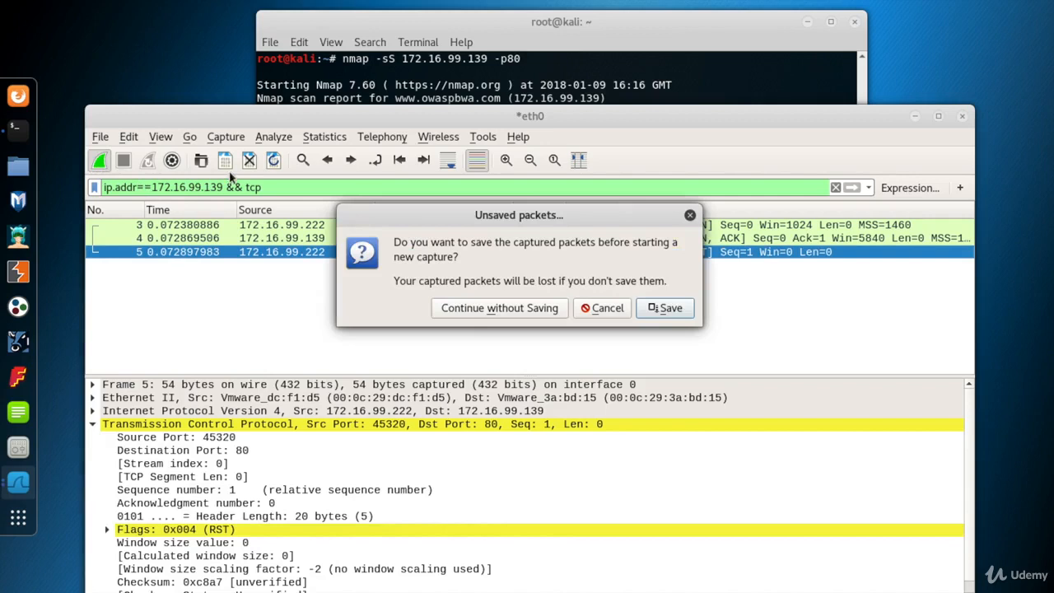
left_click(499, 308)
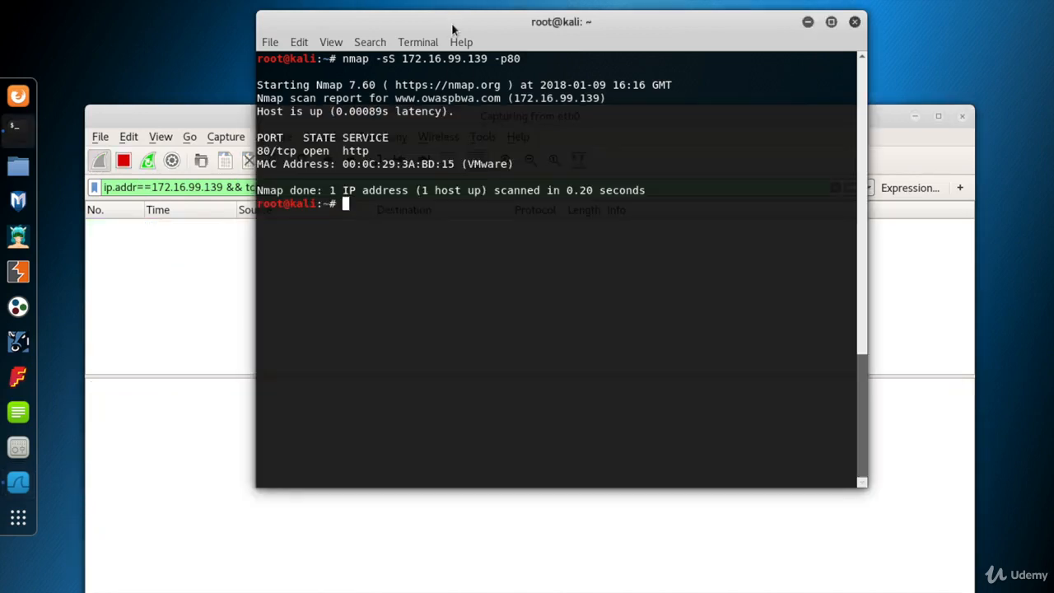
type("nmap -sS 172.16.99.139 -p81")
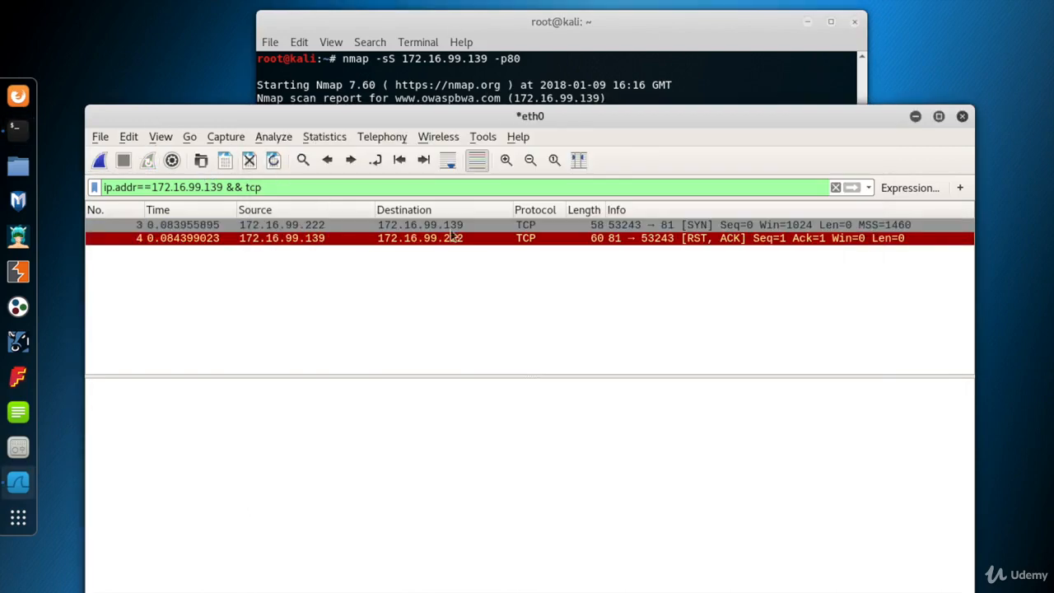
left_click(404, 224)
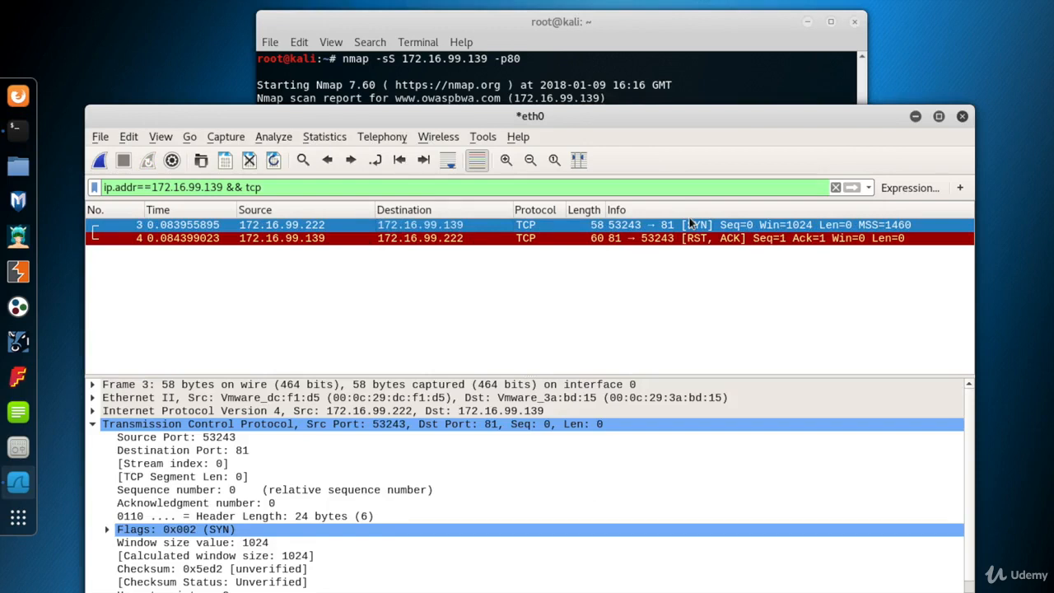
mouse_move(702, 224)
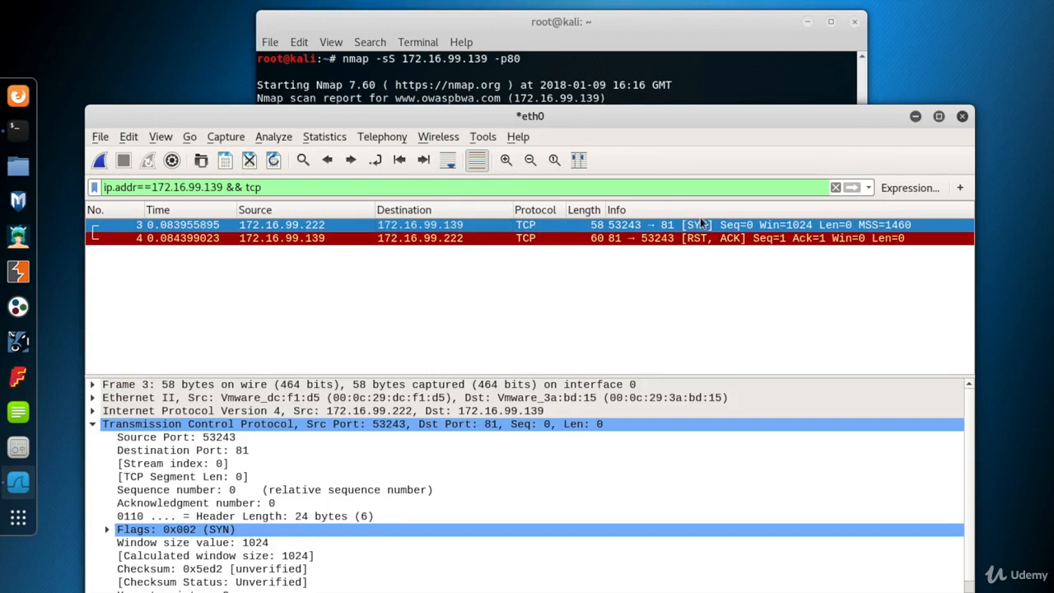